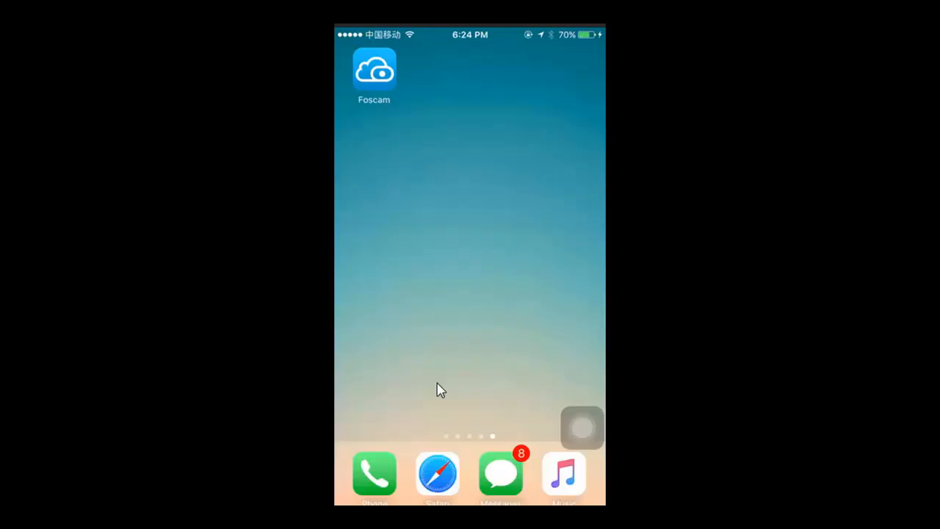
- Proceed to checkout with the one-month 7-Day Video History trial at $0.01
click(373, 70)
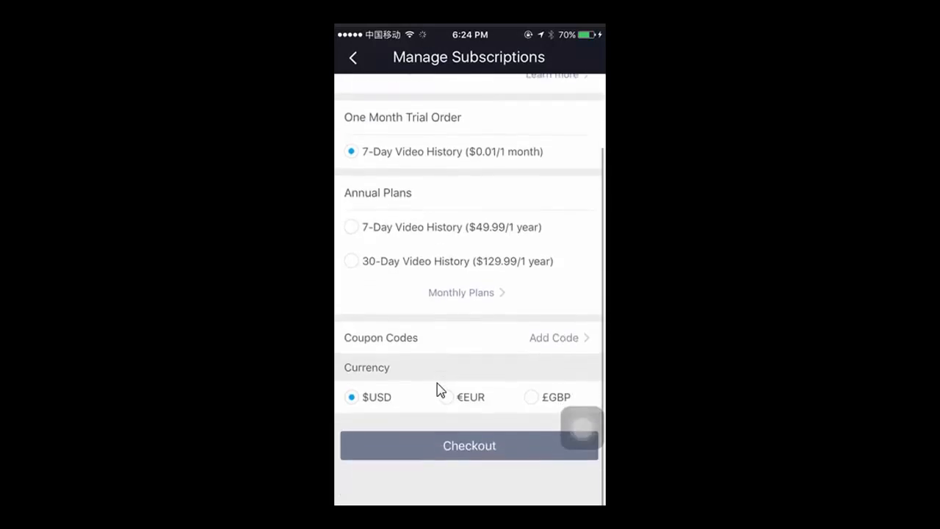
click(470, 445)
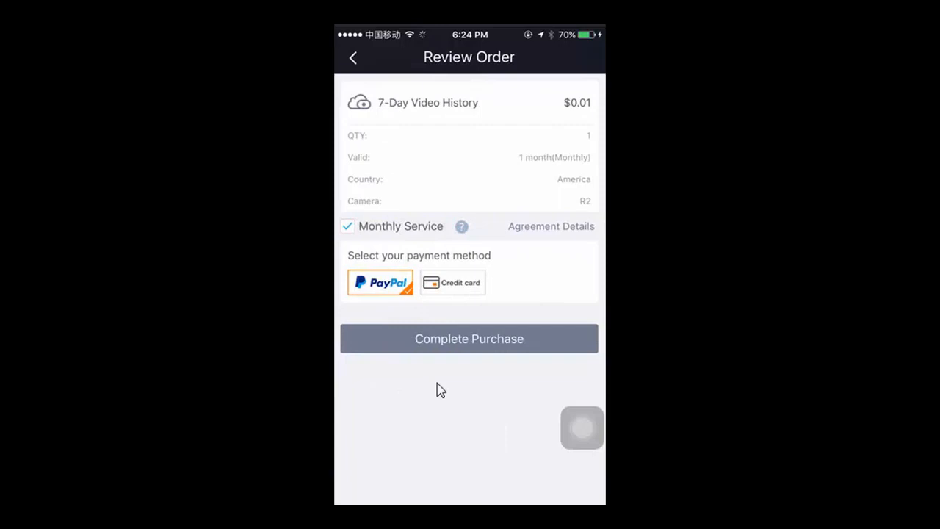
- Review the Monthly Service charge terms and complete the PayPal trial purchase
click(462, 227)
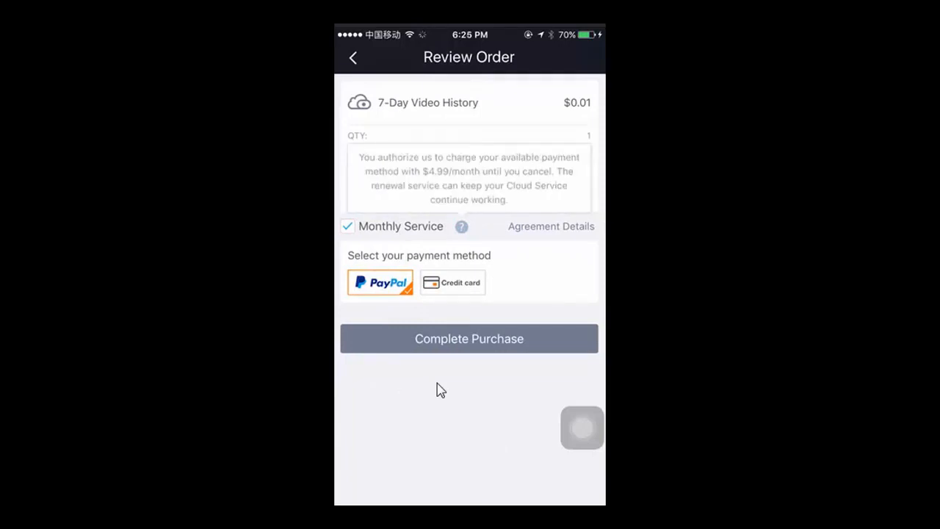
click(469, 337)
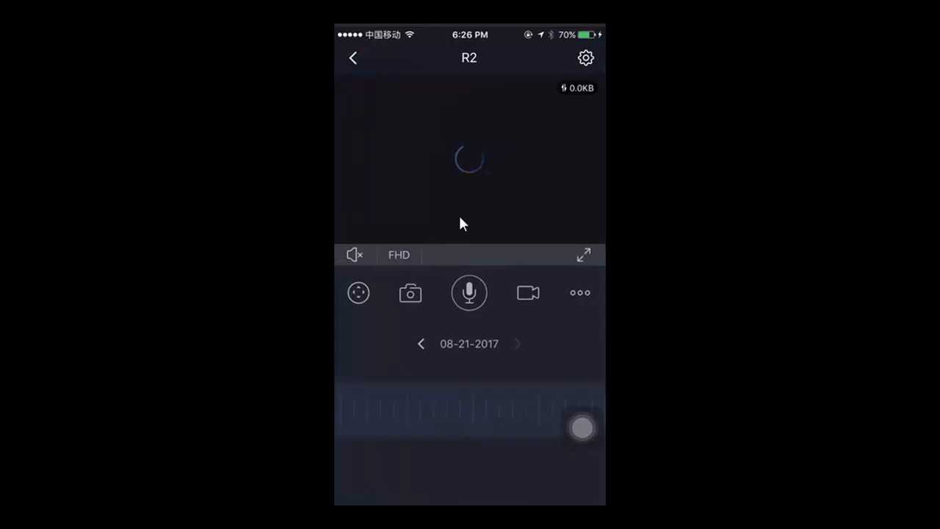
click(585, 57)
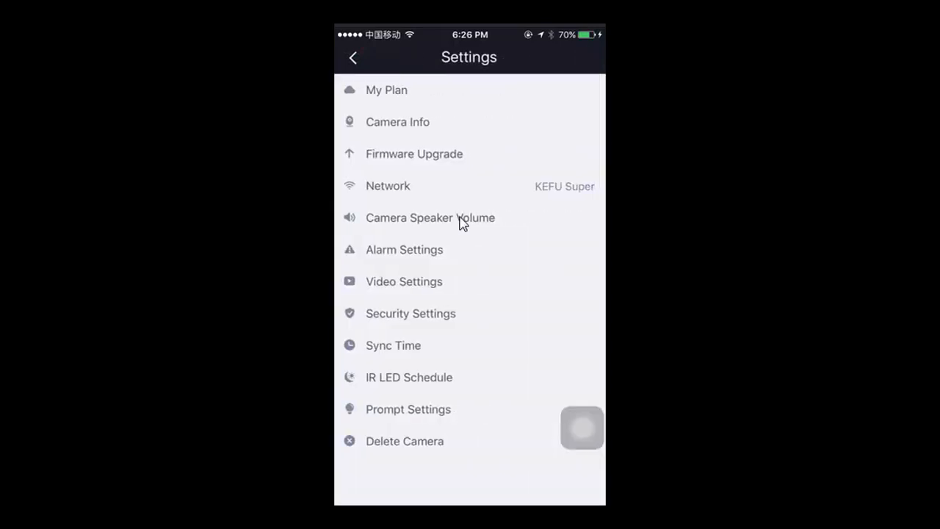
click(387, 90)
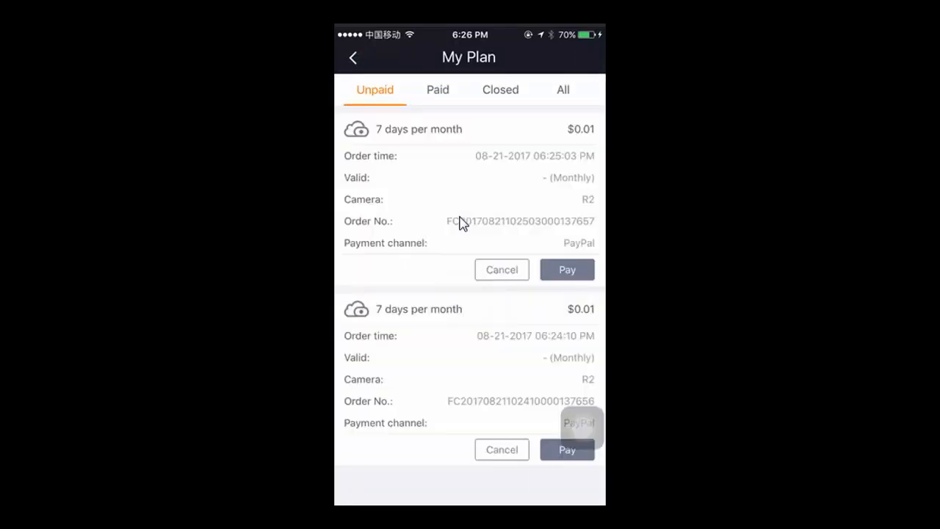
click(437, 90)
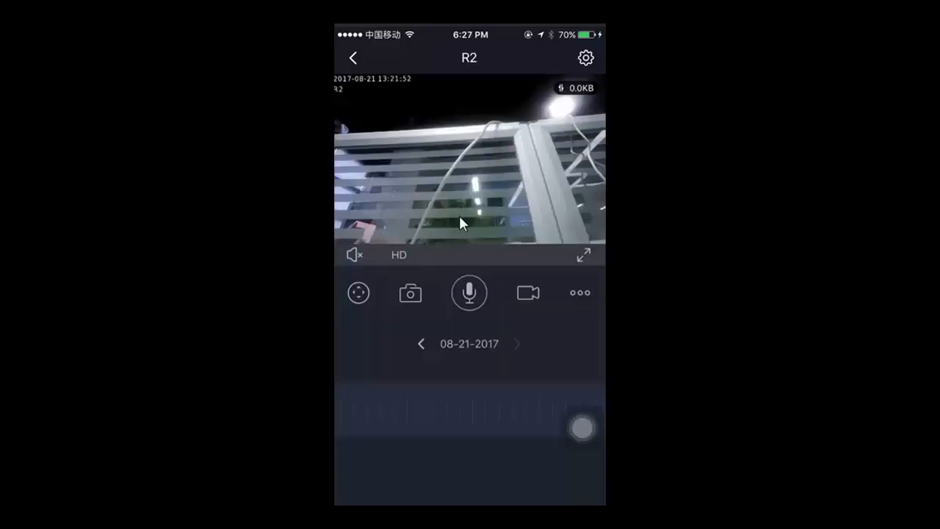
- Enable motion detection for the R2 camera under Alarm Settings and return to the camera list
click(585, 57)
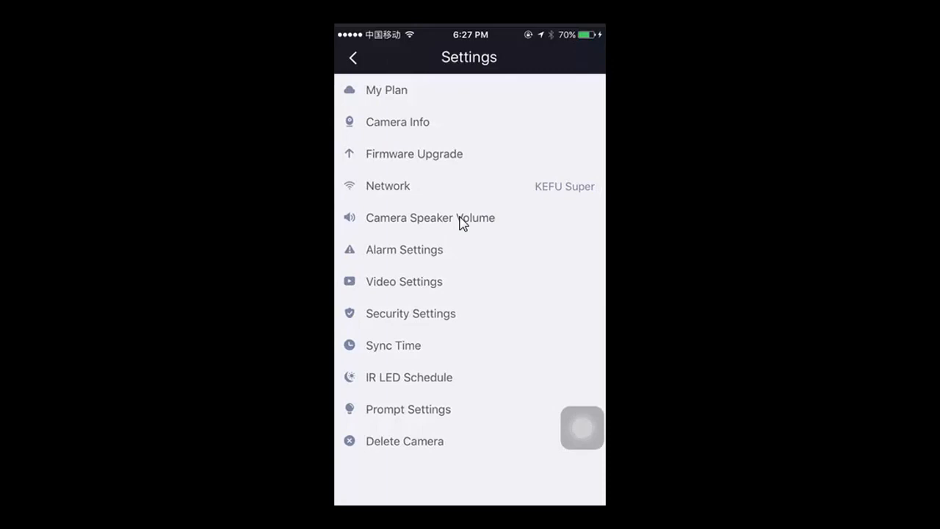
click(404, 250)
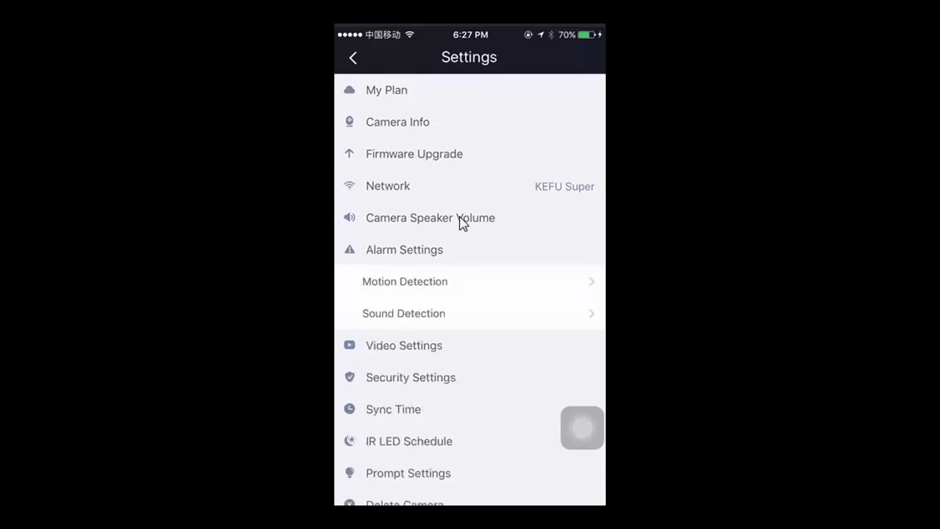
click(406, 282)
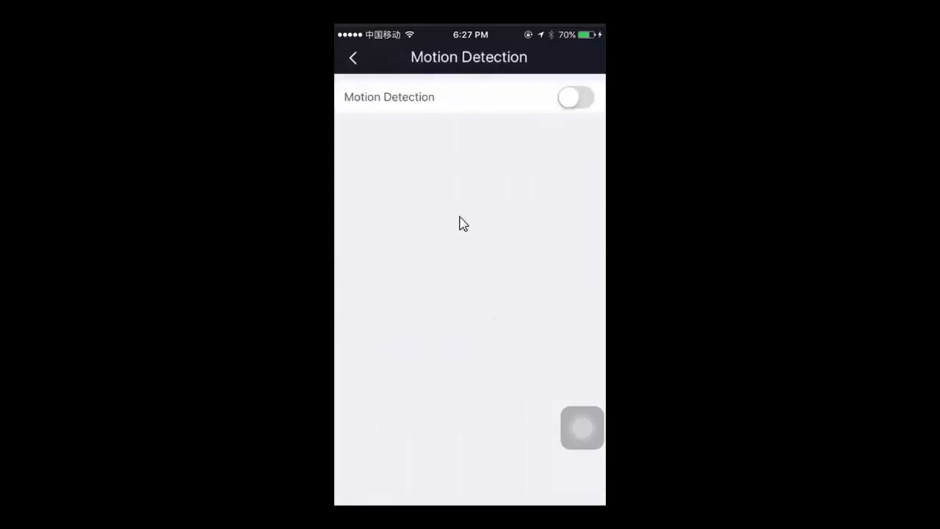
click(575, 97)
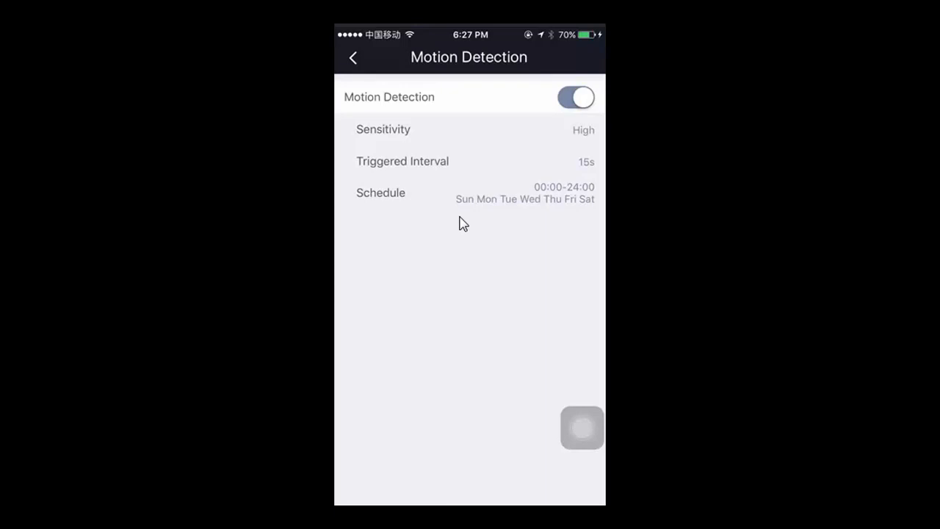
click(353, 57)
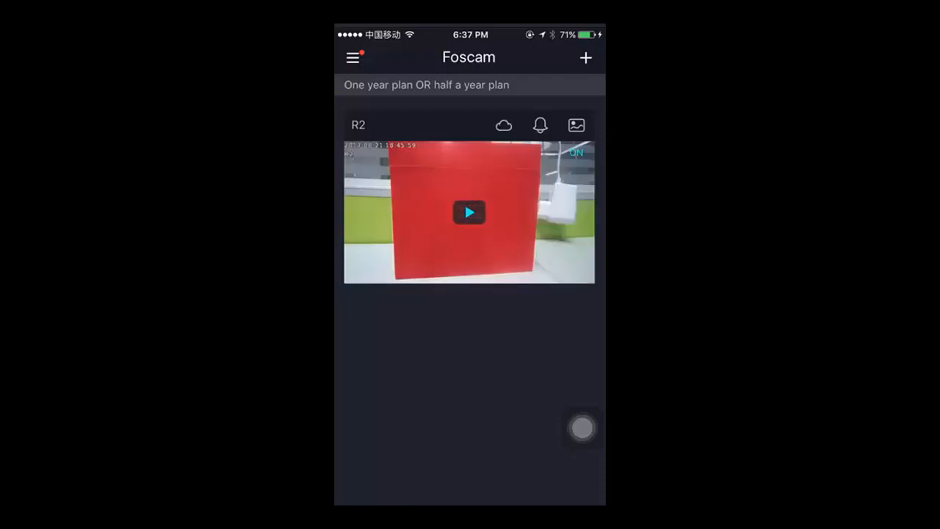
- Play the R2 camera's Cloud History recording from 08-21-2017
click(502, 123)
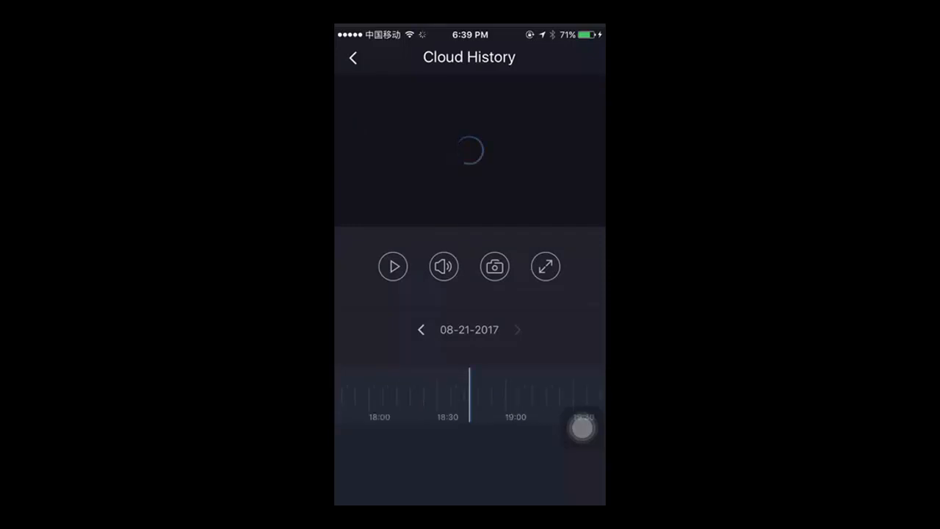
click(393, 266)
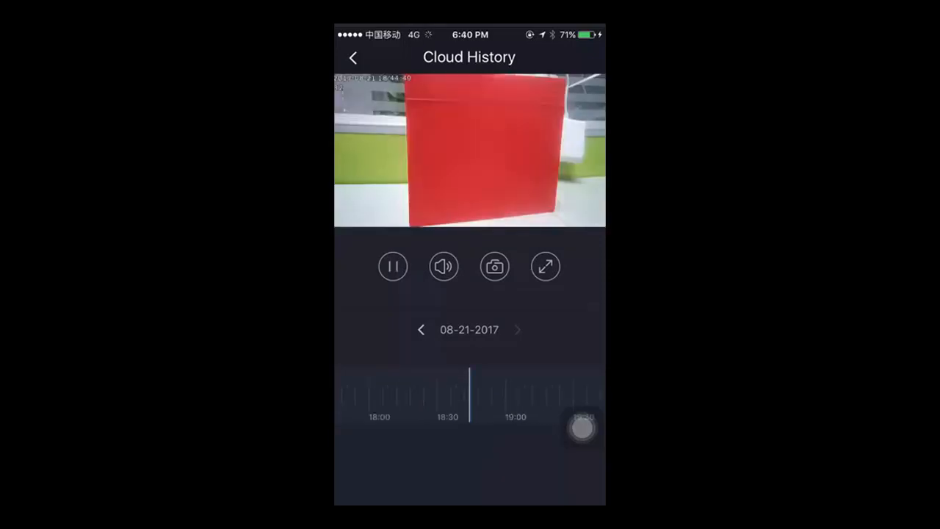